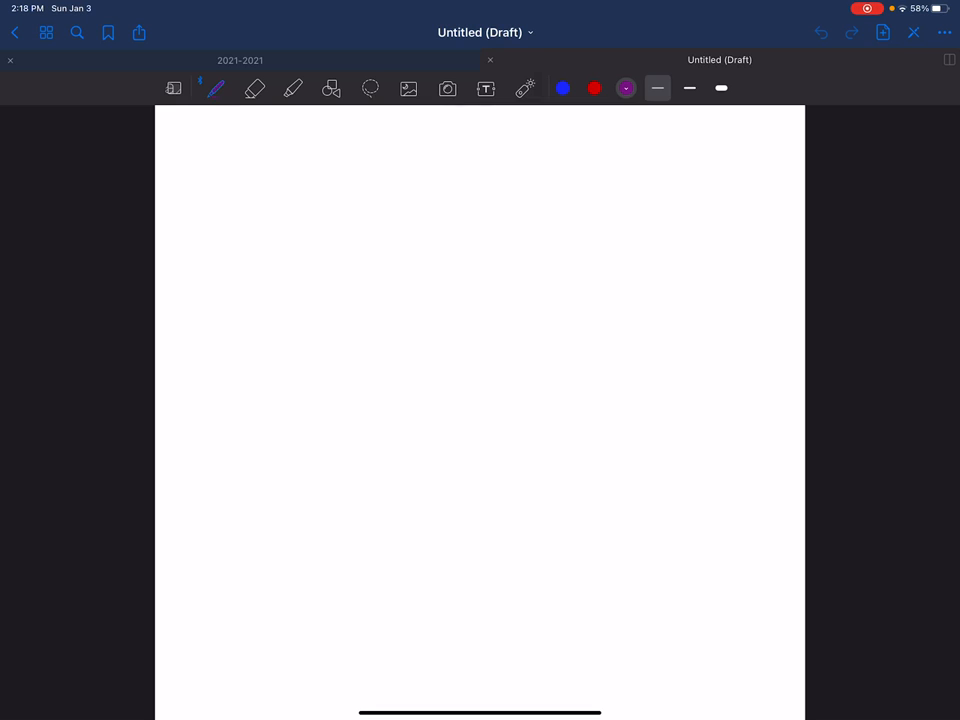
- Handwrite 'autosomal – 1-22 all the chromosomes' in purple at the top right
drag(600, 136, 648, 136)
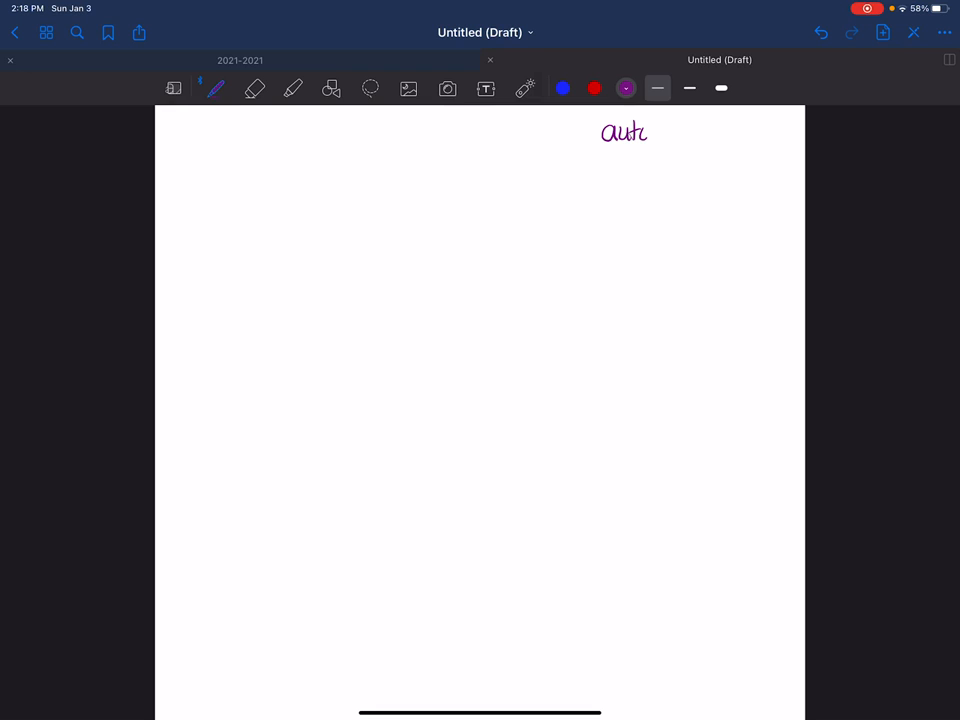
drag(648, 132, 684, 132)
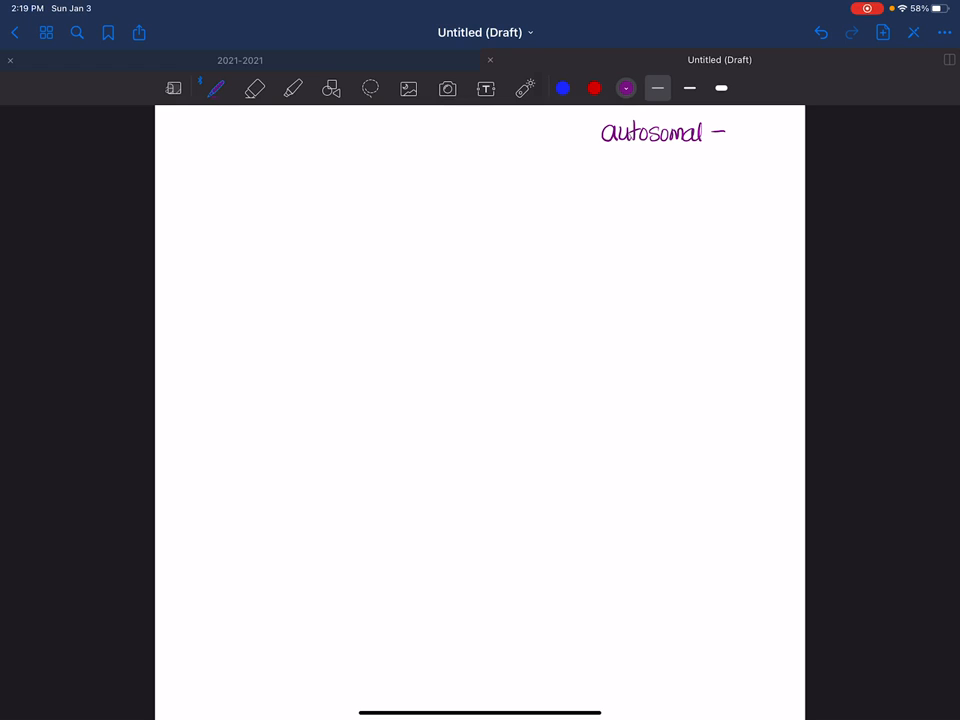
drag(620, 156, 656, 152)
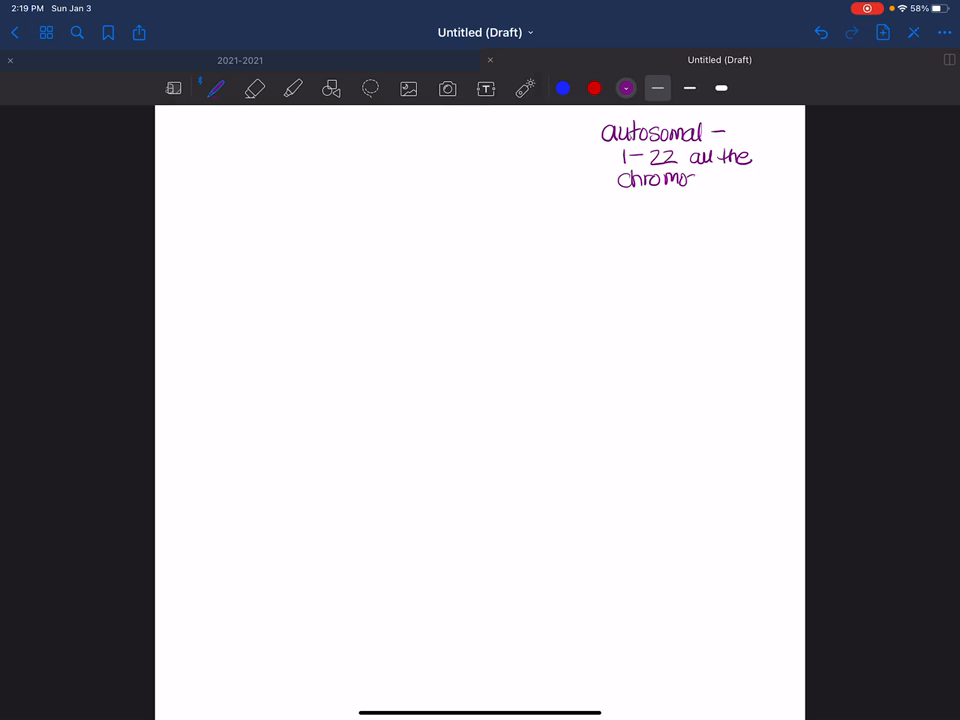
text(some)
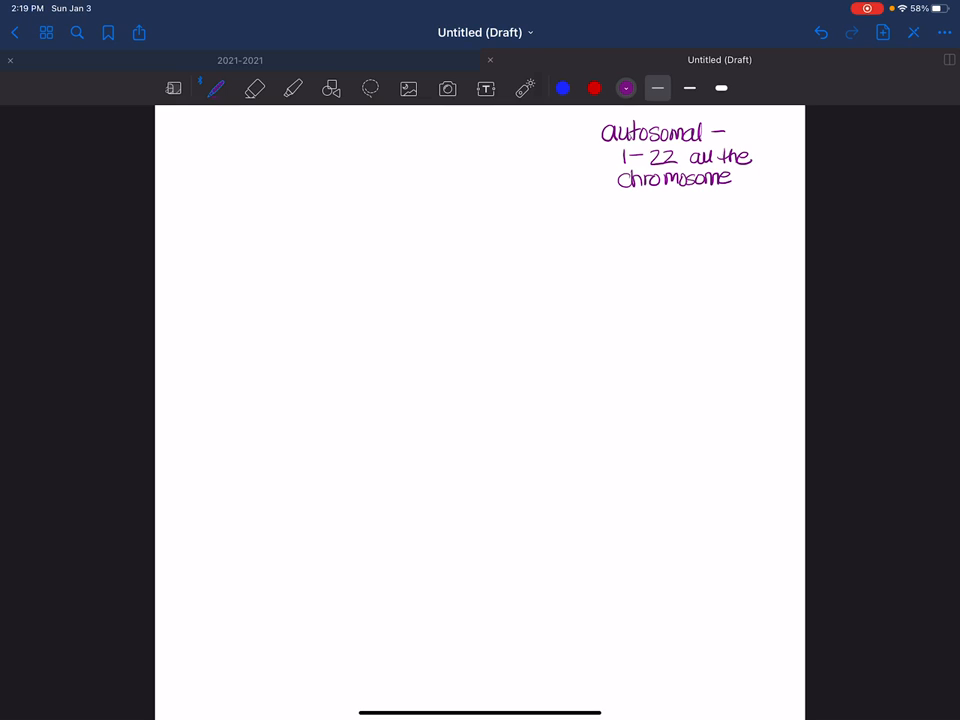
text(s ex)
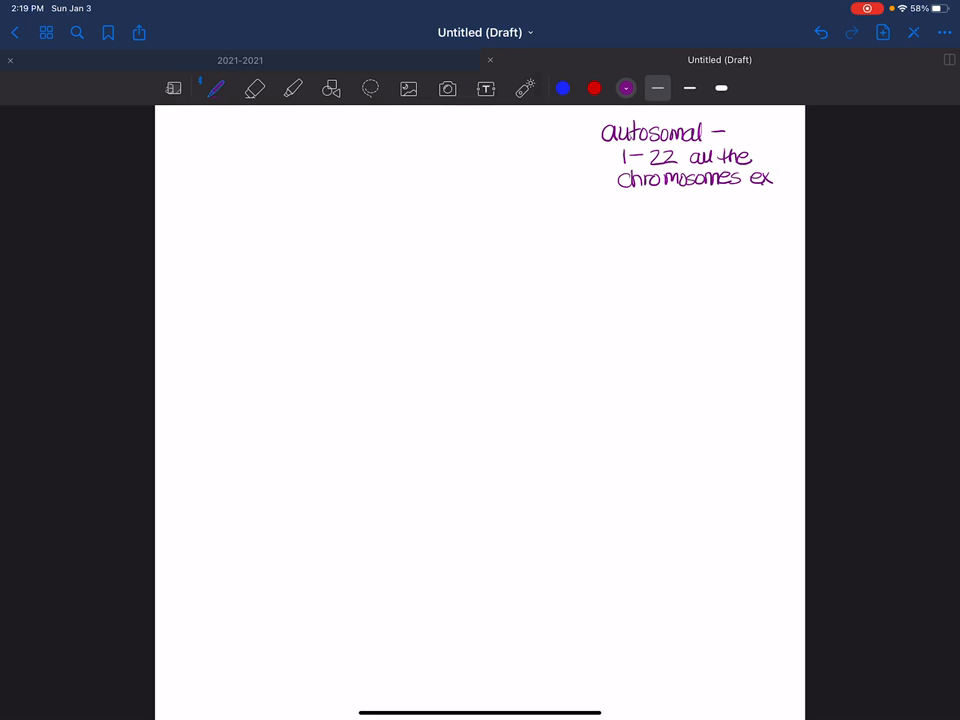
- Finish the definition with 'except sex chromosomes (23rd)' and begin a top-left heading
drag(772, 178, 800, 178)
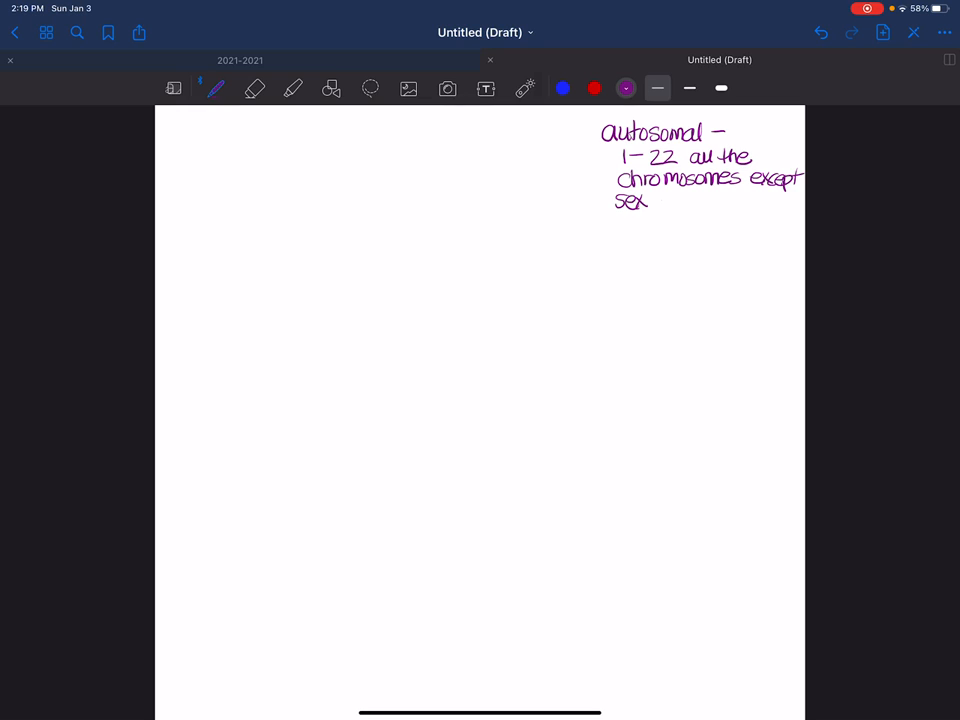
text(chron)
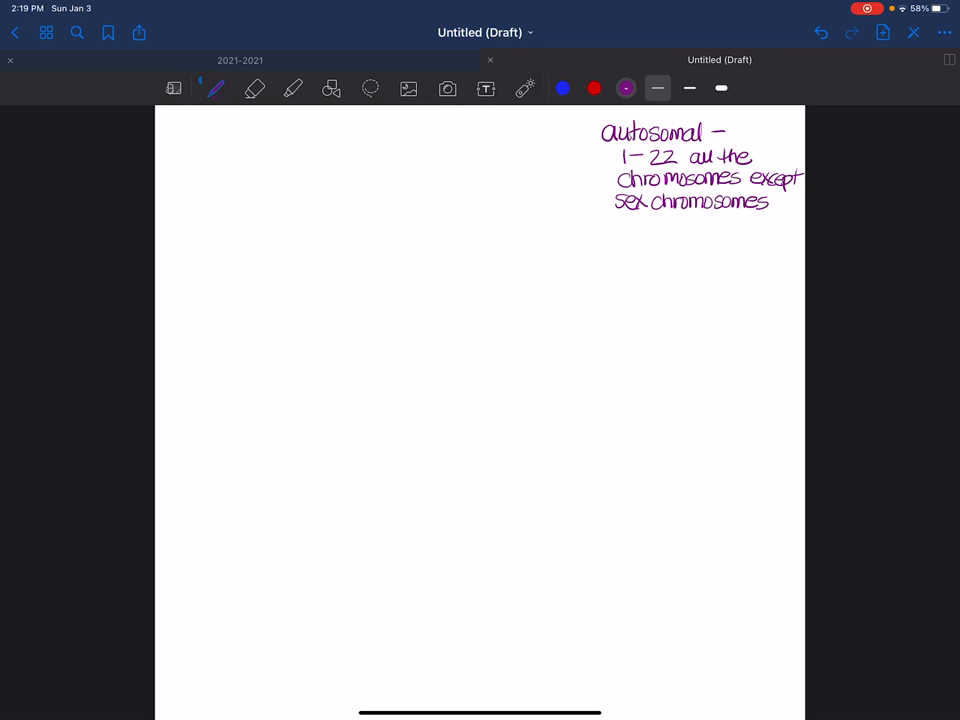
drag(620, 230, 664, 230)
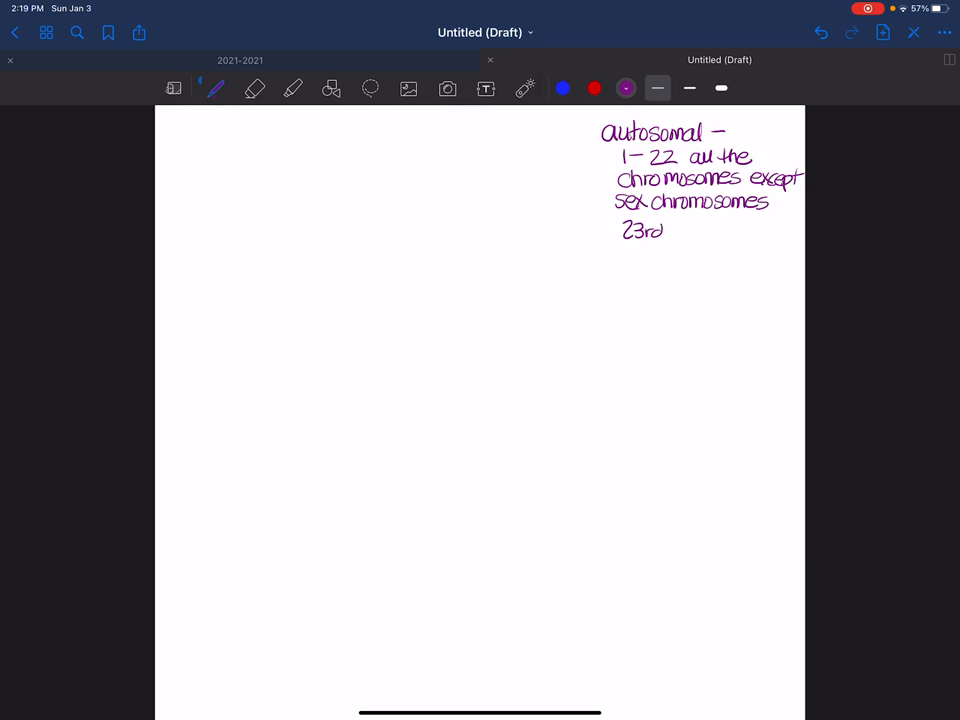
drag(612, 232, 676, 232)
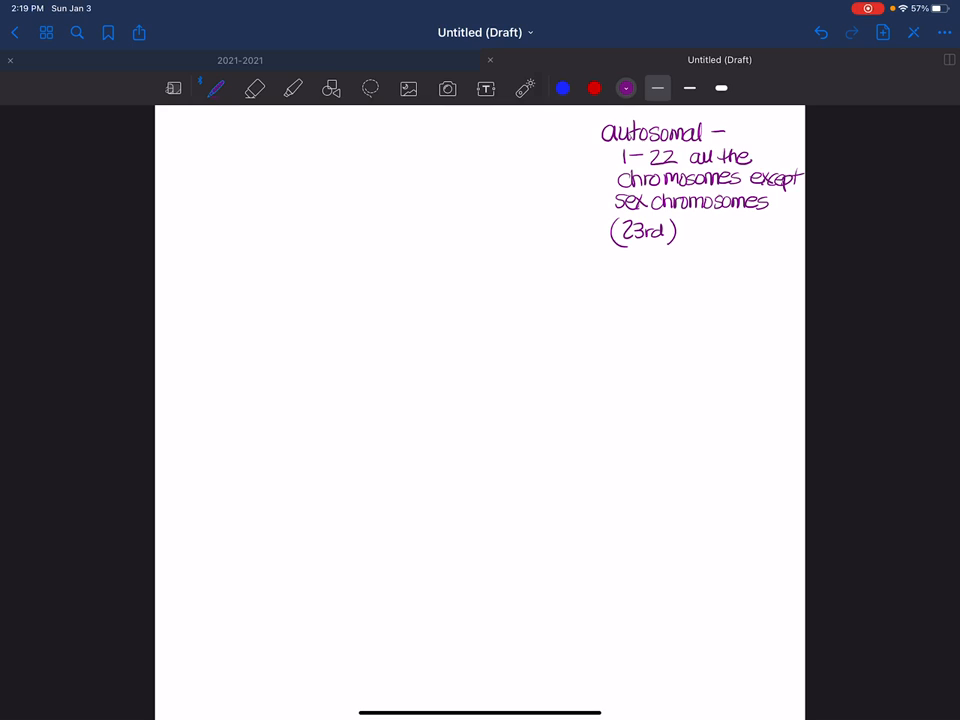
drag(208, 118, 208, 138)
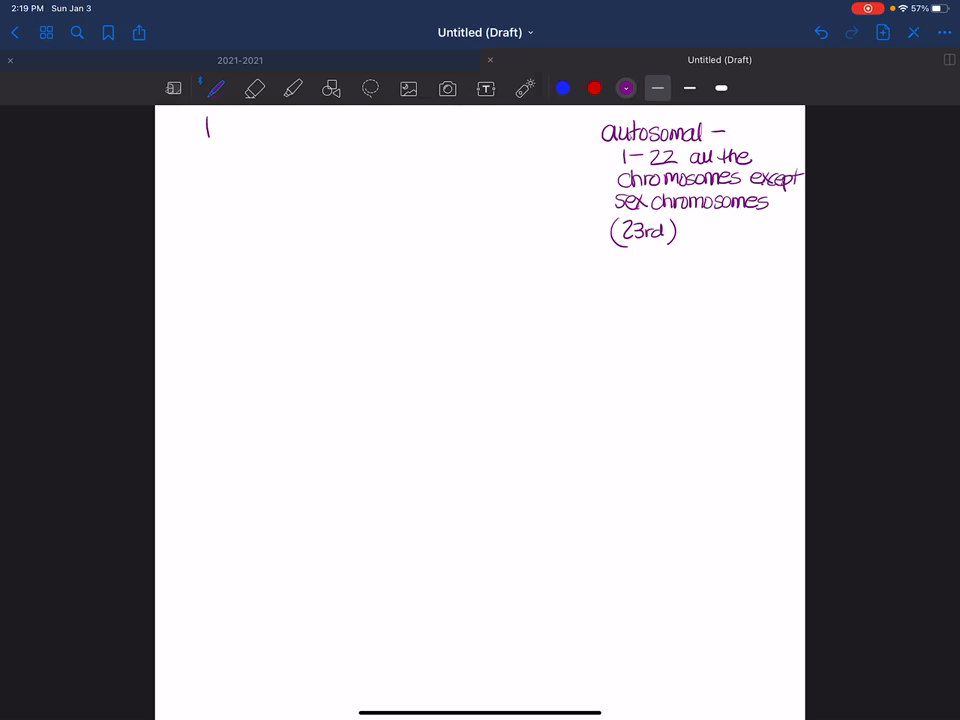
- Write the heading 'Homozygous Green x normal nose' at the top left
drag(208, 128, 248, 128)
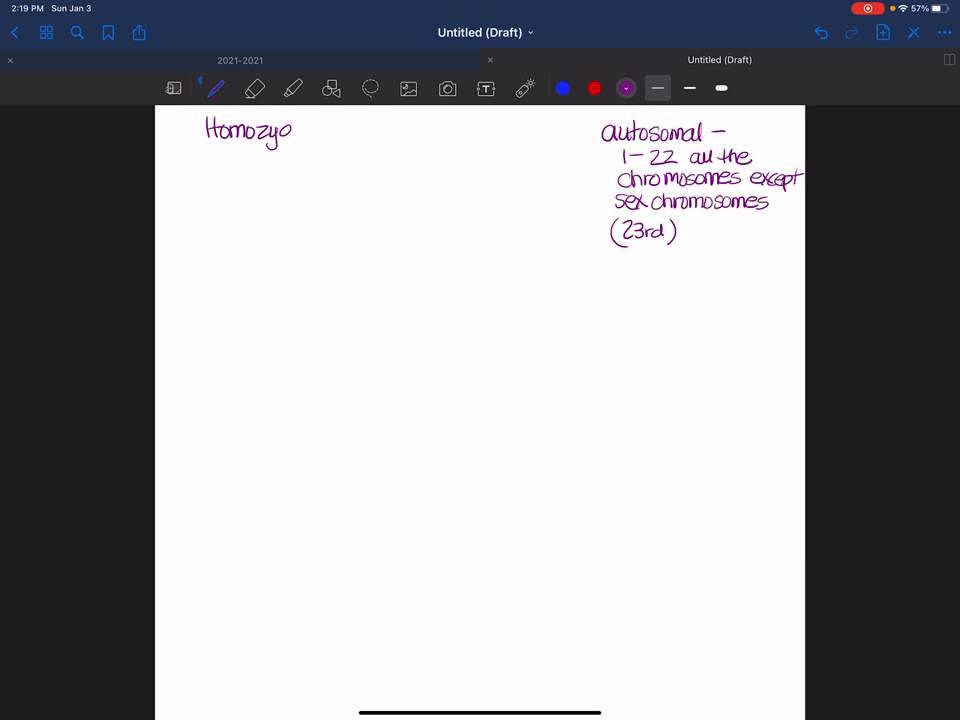
drag(292, 132, 324, 132)
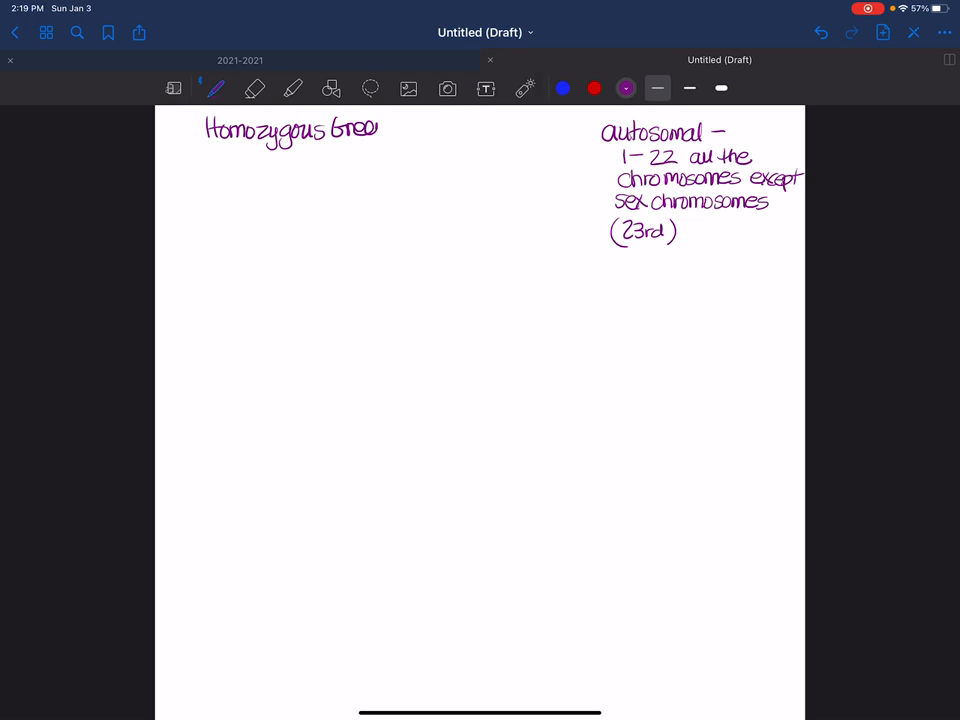
drag(396, 128, 424, 128)
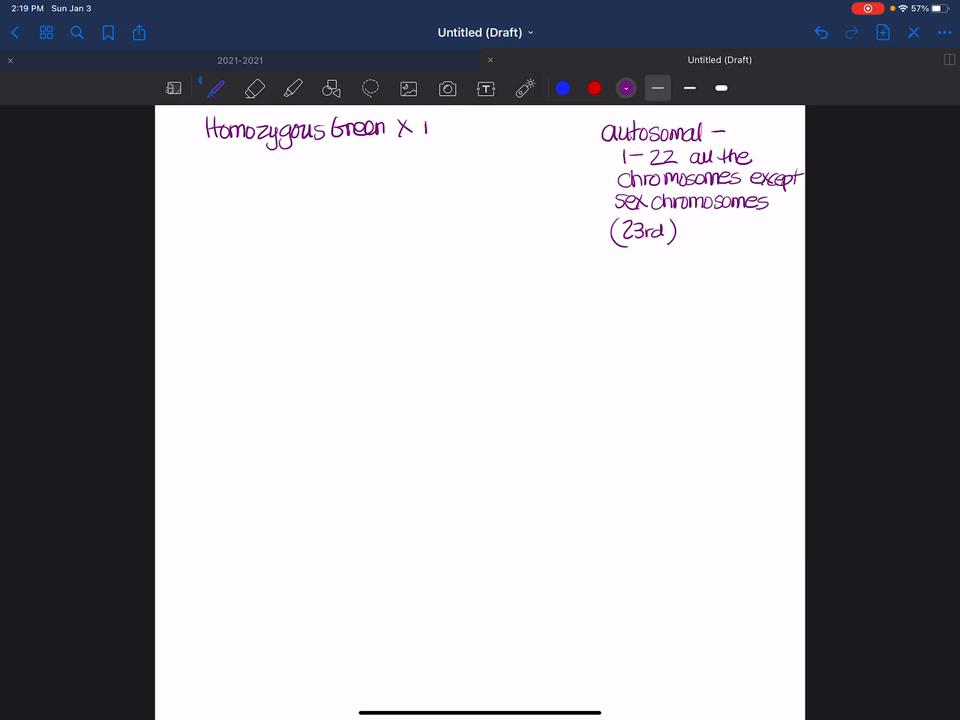
drag(430, 128, 476, 128)
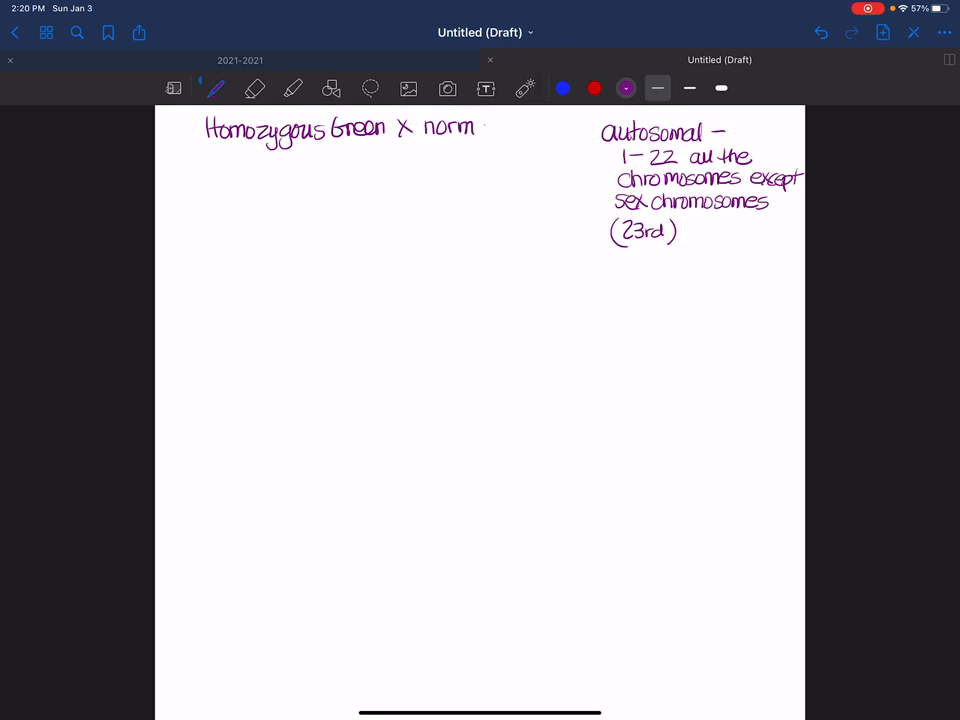
drag(476, 128, 524, 128)
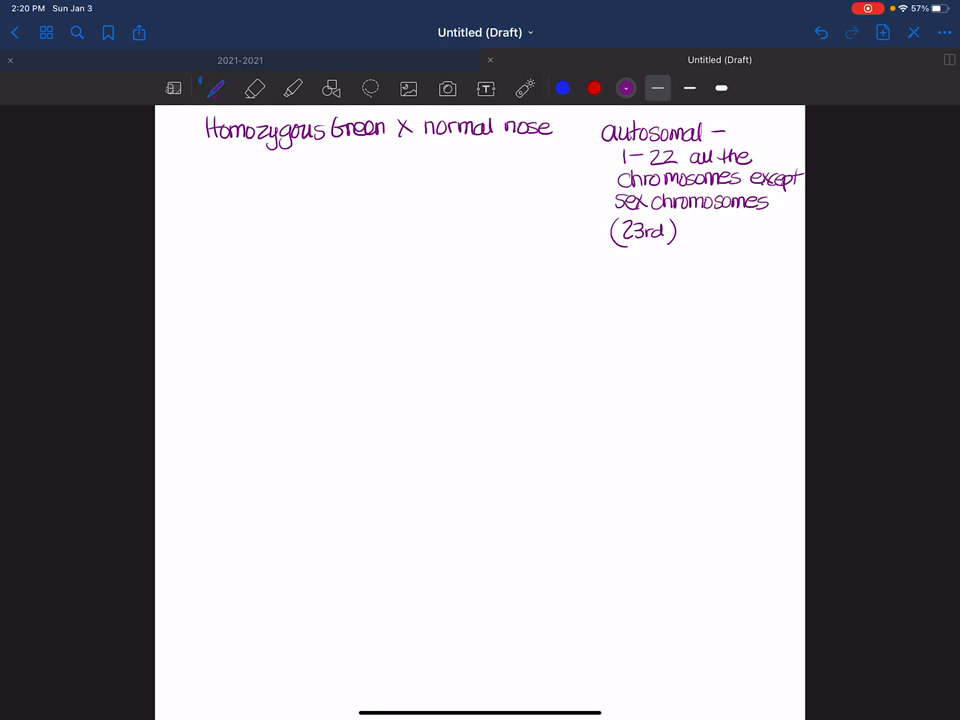
- Write underlined Green with G_ branching into GG and Gg, and a circled 1
drag(620, 268, 672, 268)
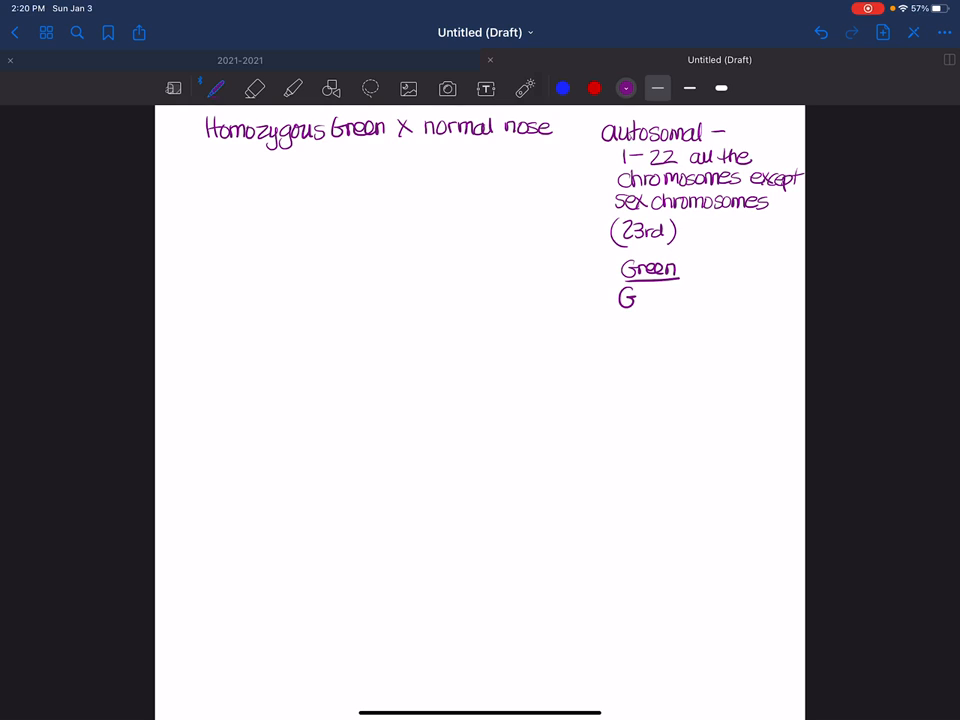
drag(638, 304, 660, 304)
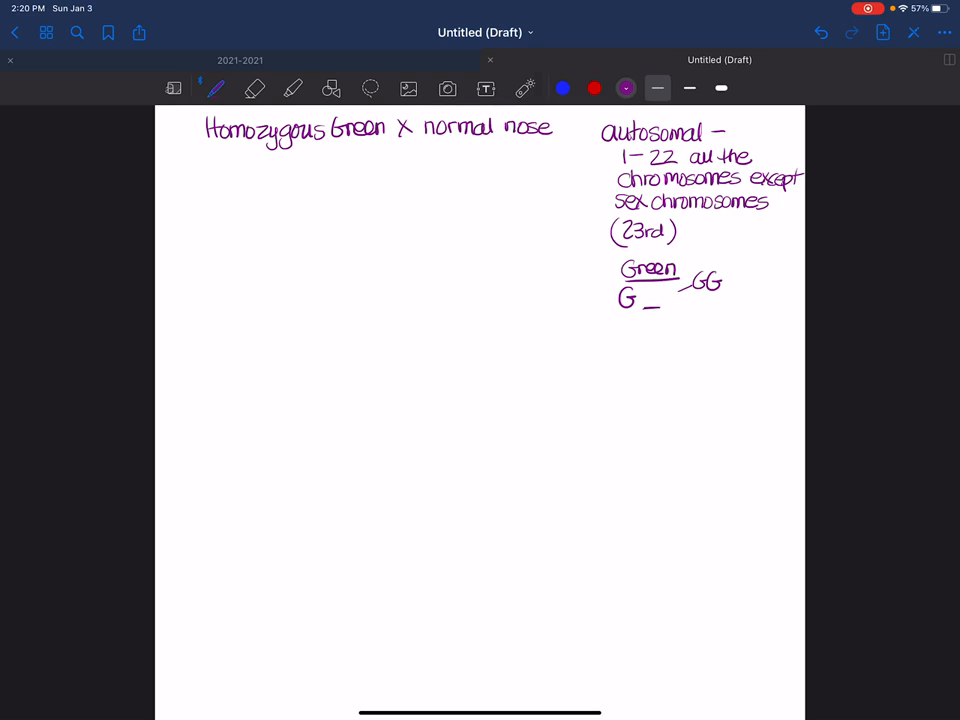
drag(680, 304, 720, 316)
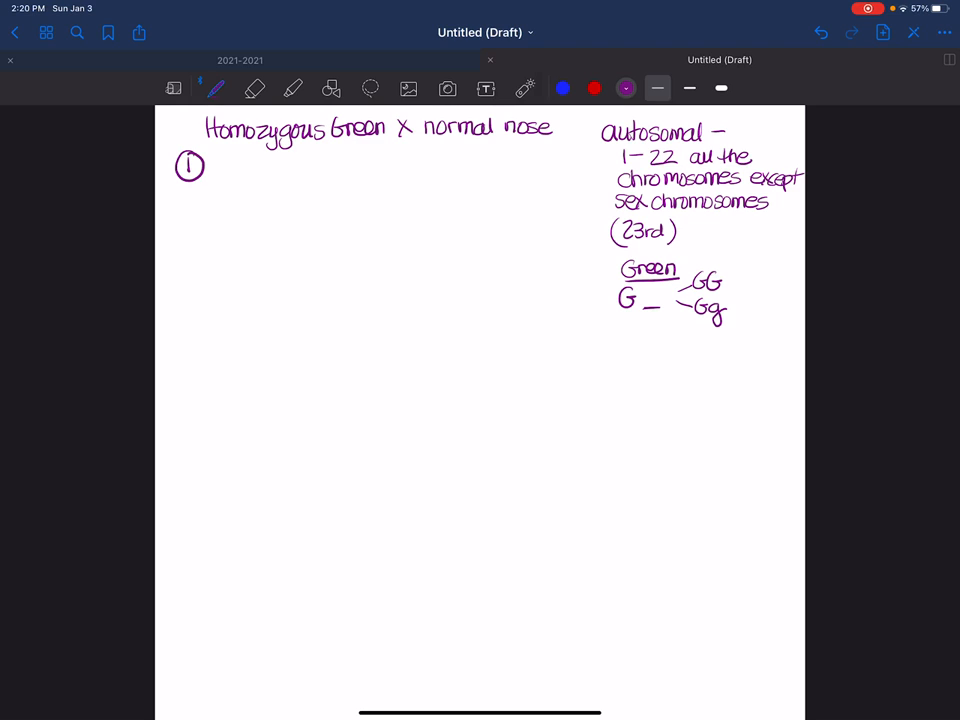
- Write GG beside step 1, label G_ as allele, dot under G and g, and add gg
drag(178, 130, 196, 128)
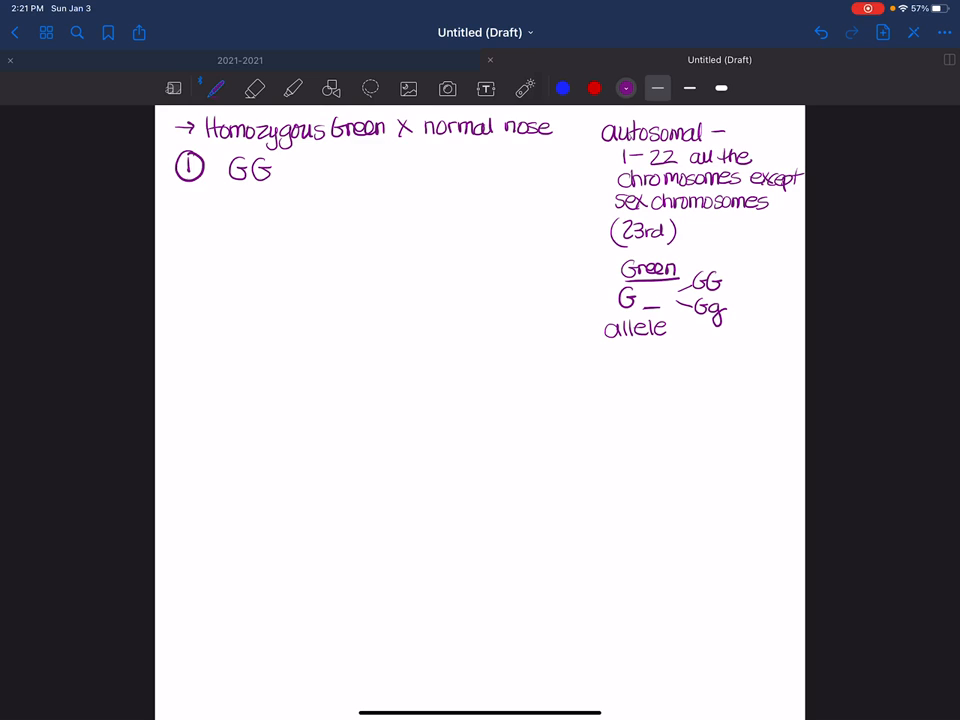
drag(680, 328, 720, 328)
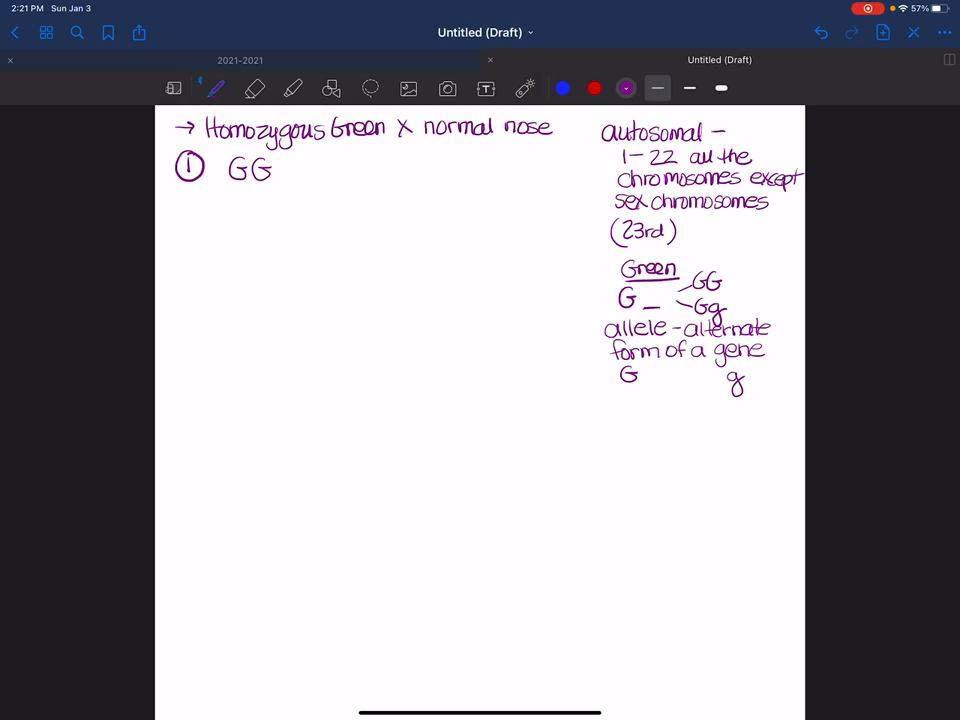
click(628, 390)
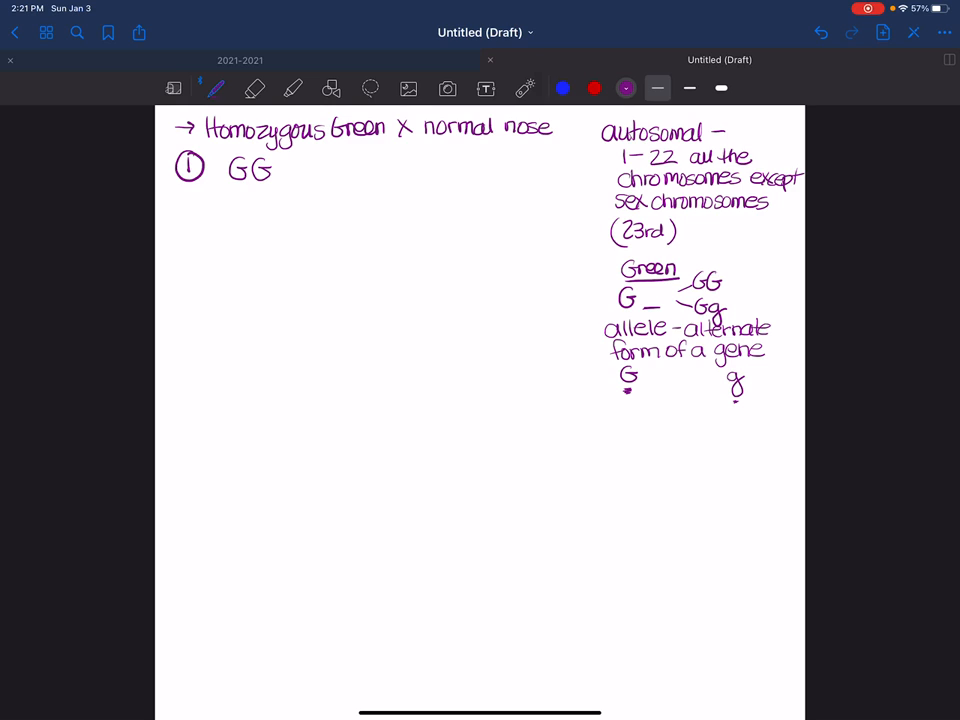
drag(298, 164, 310, 176)
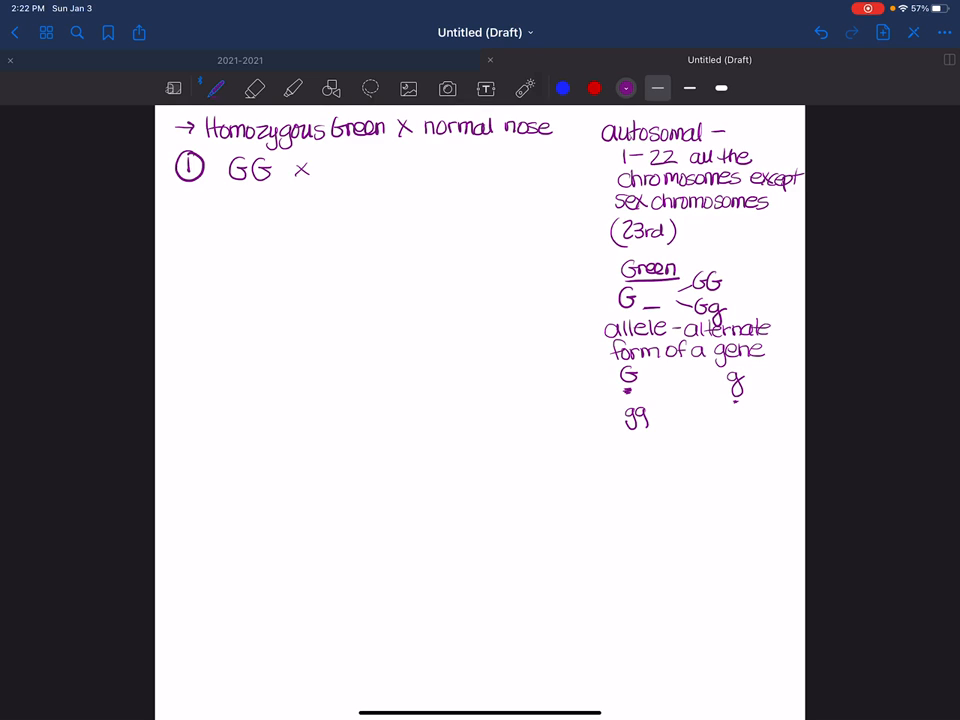
- Complete GG × gg and draw a four-box Punnett square labelled g g across and G G down
text(g)
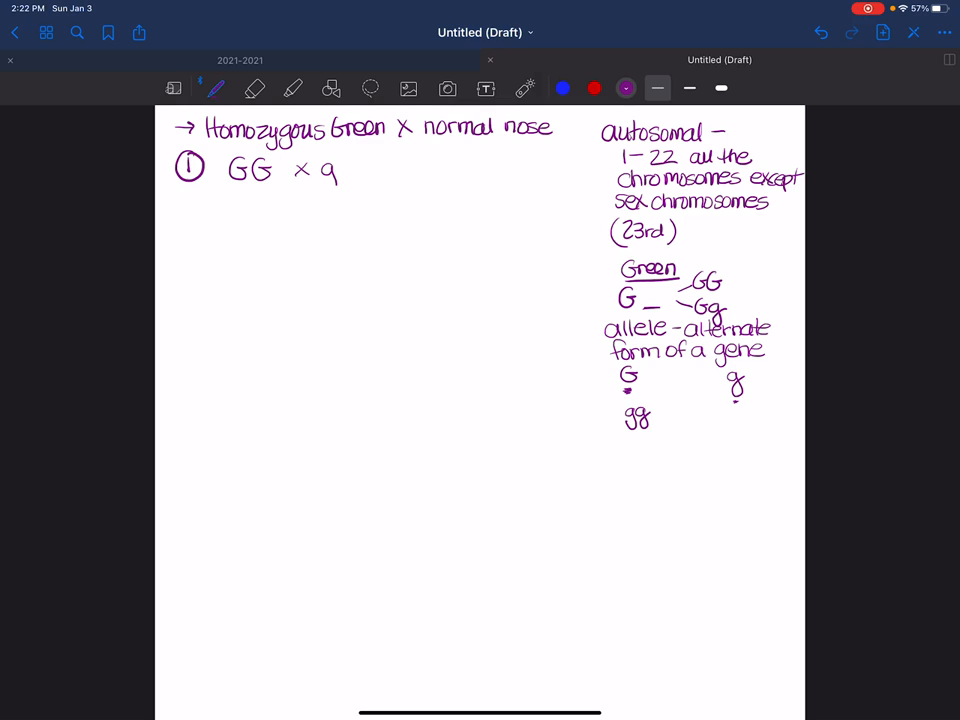
text(gg)
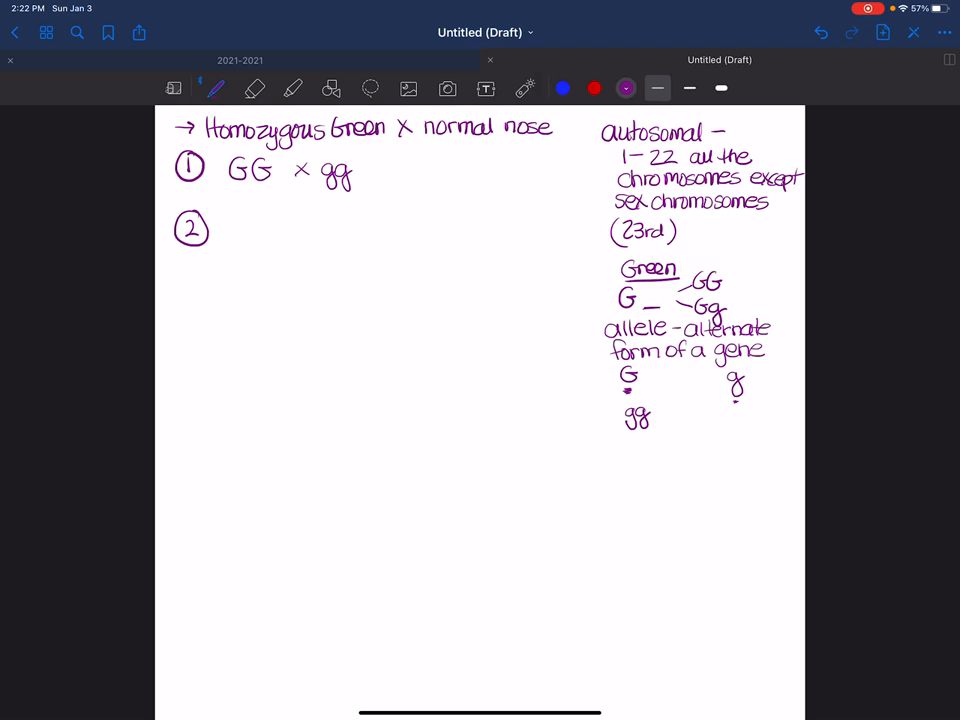
drag(284, 244, 394, 244)
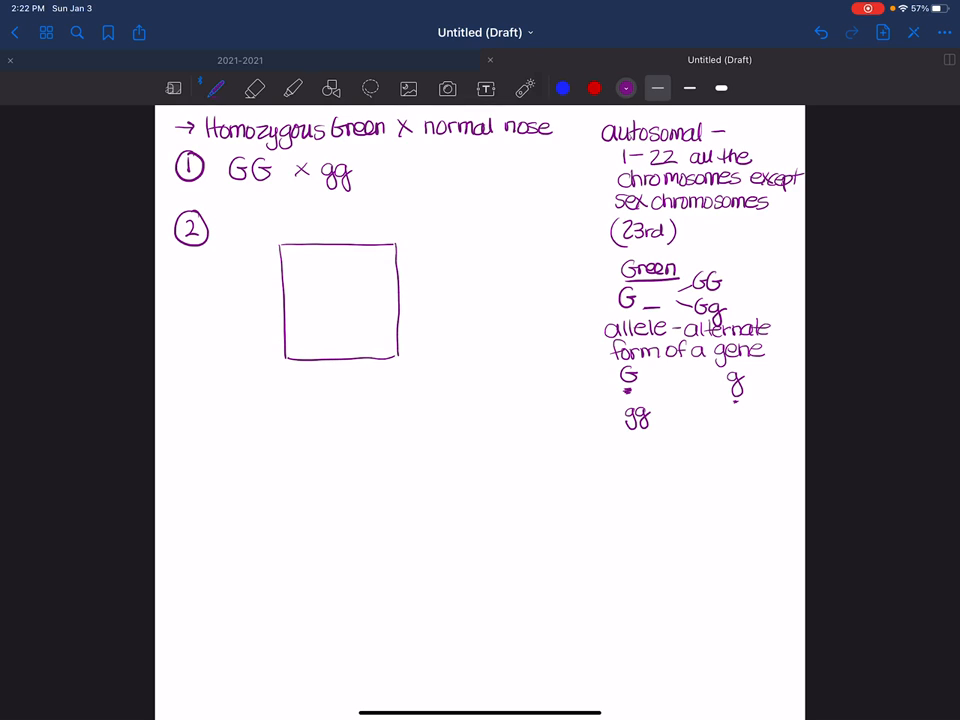
drag(288, 302, 396, 300)
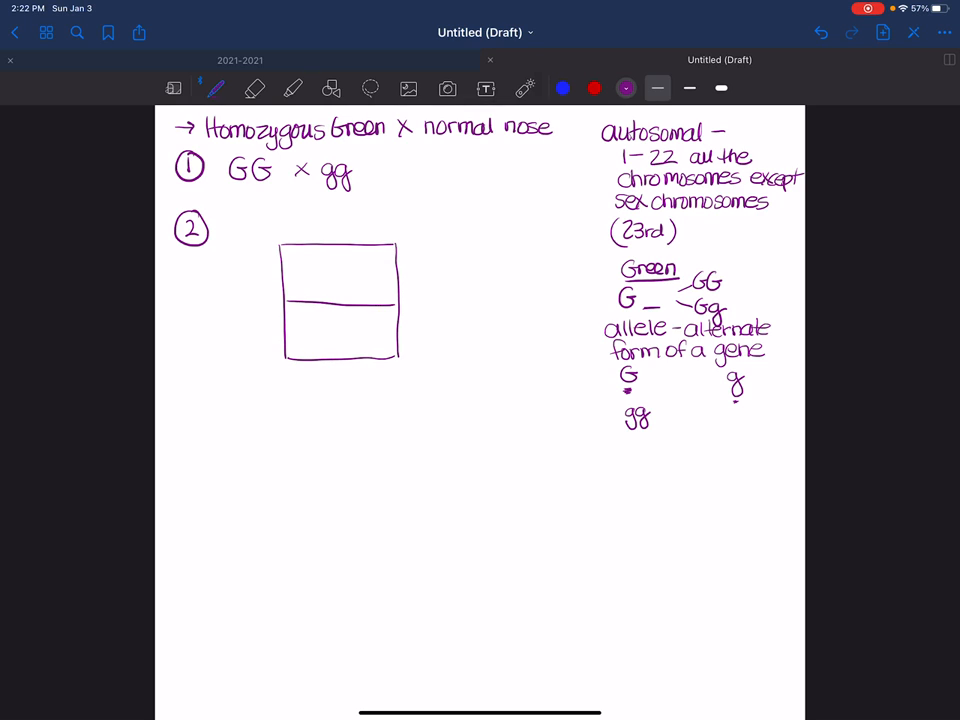
drag(340, 256, 340, 360)
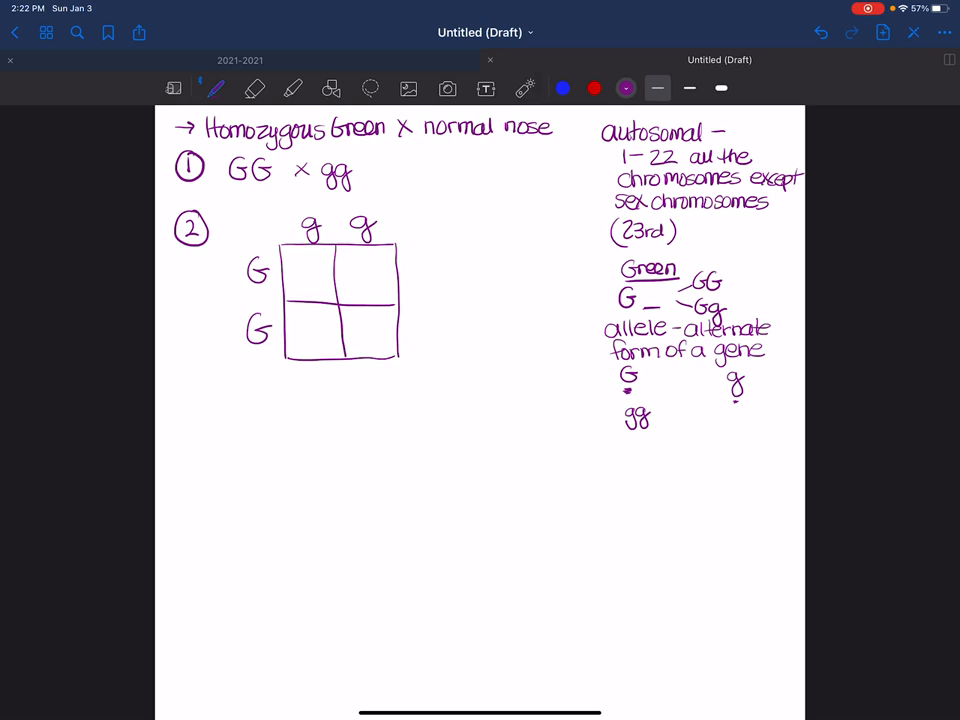
text(me)
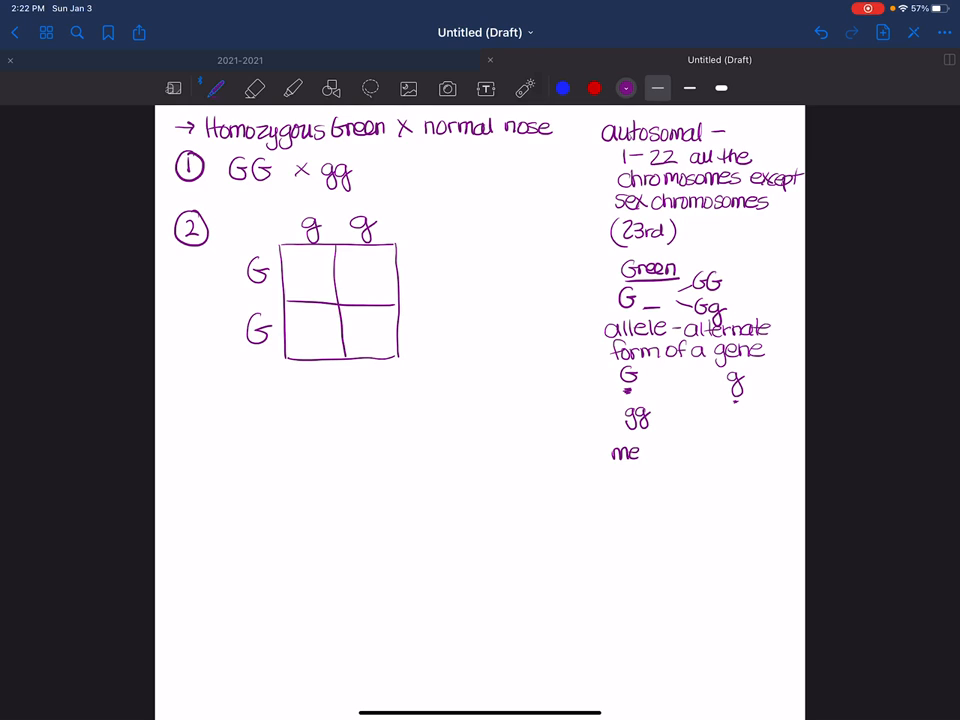
- Note meiosis – 4 haploid cells, fill every box with Gg, and number step 3
text(iosis - 4)
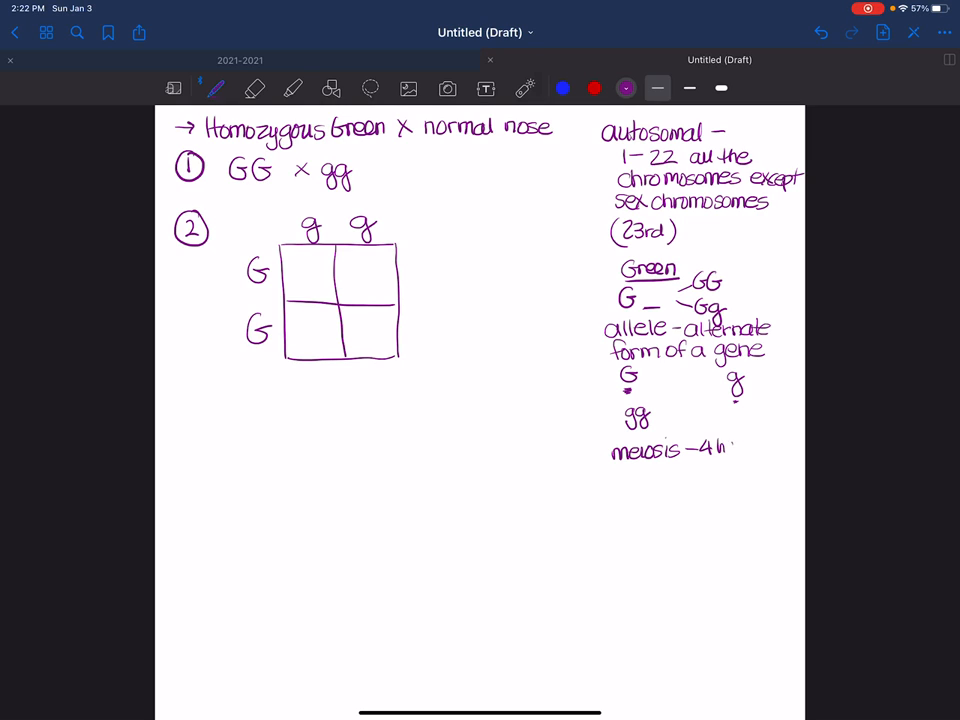
text(haploid)
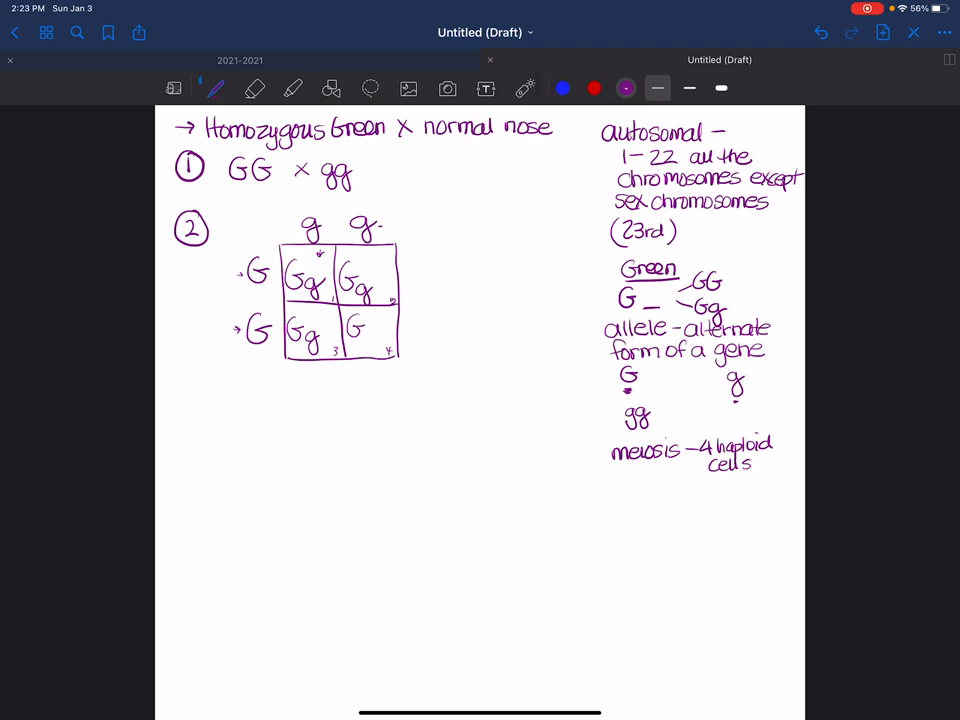
text(g)
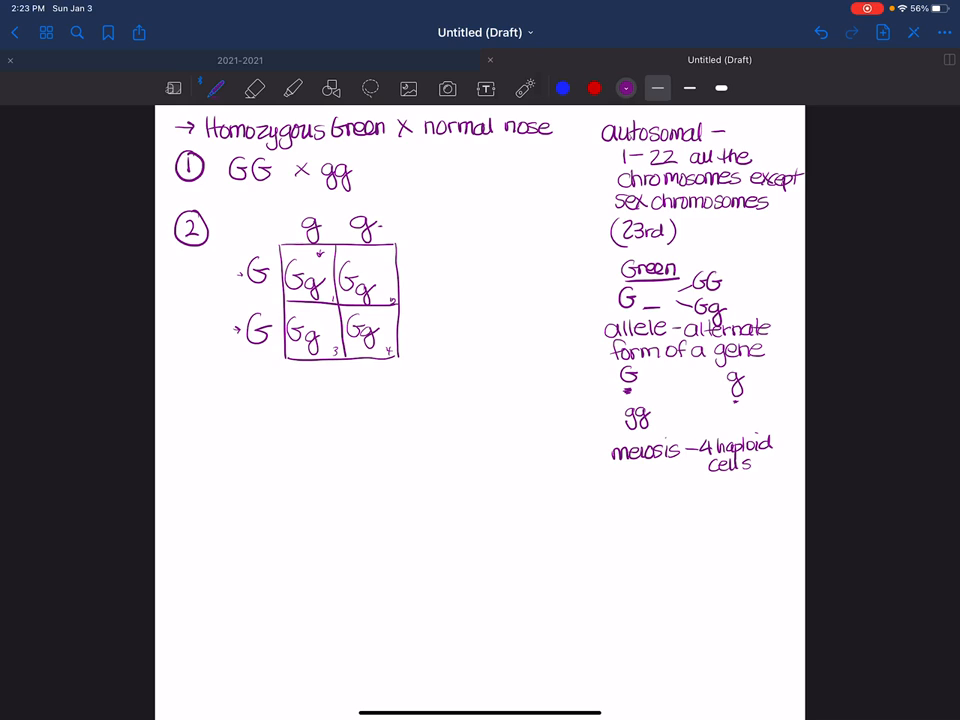
drag(188, 388, 196, 378)
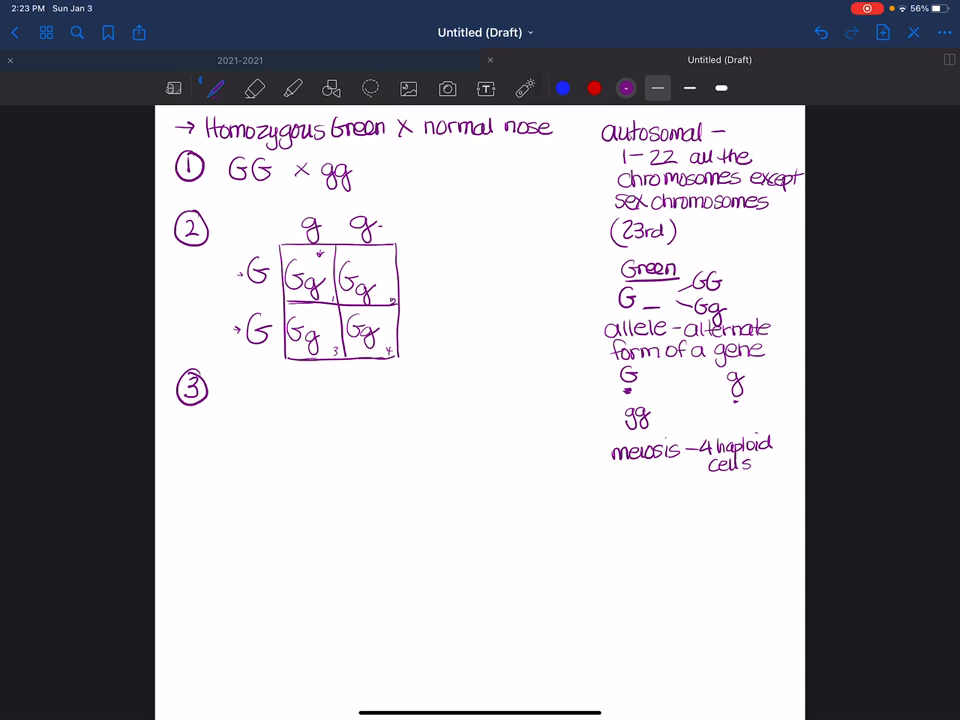
- Circle each Gg and write the step 3 result: 4 Gg, 4 Green, 100%
drag(296, 256, 320, 300)
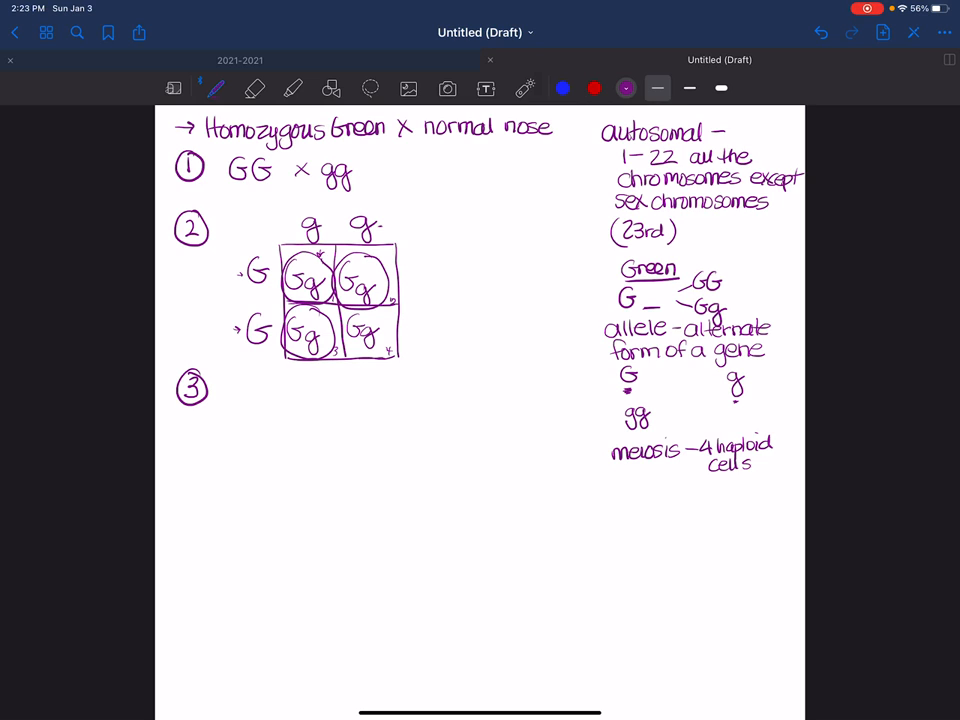
drag(340, 320, 370, 360)
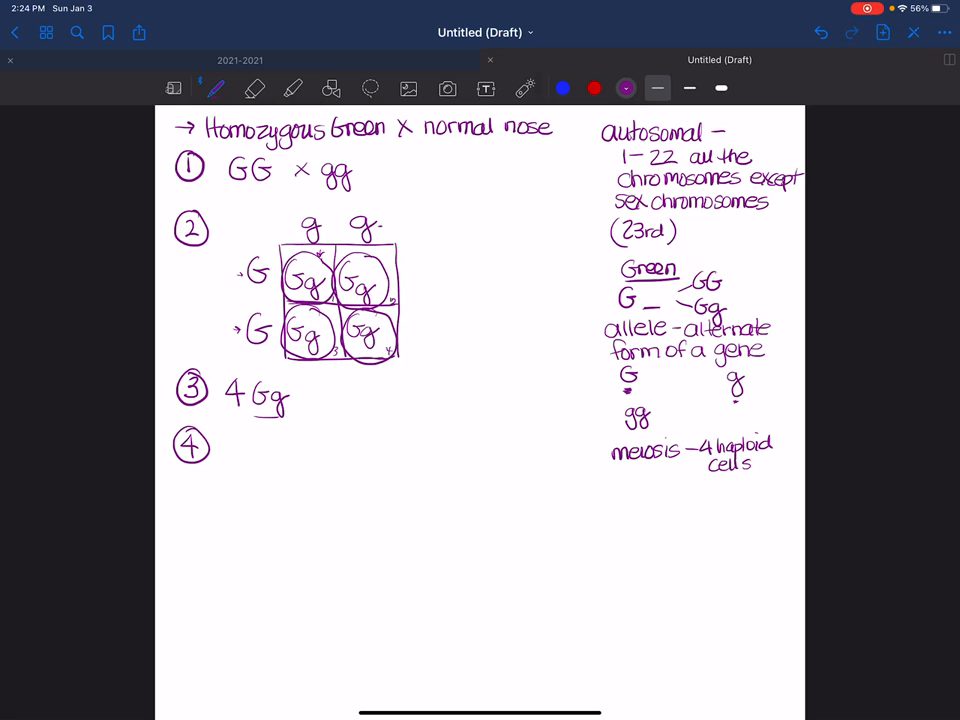
text(4C)
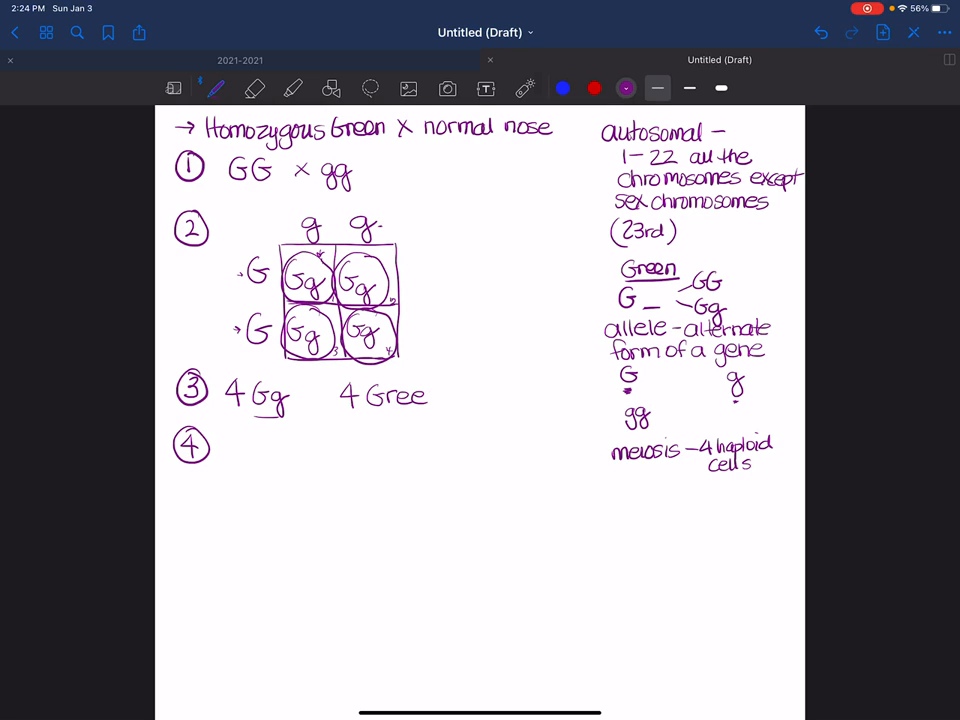
text(n)
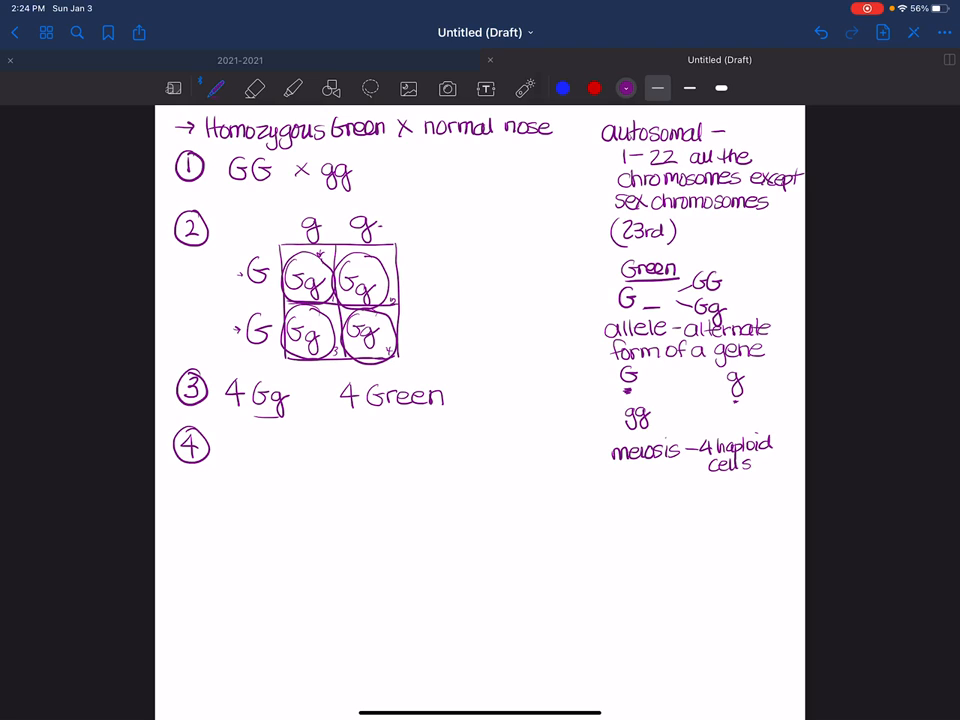
text(100)
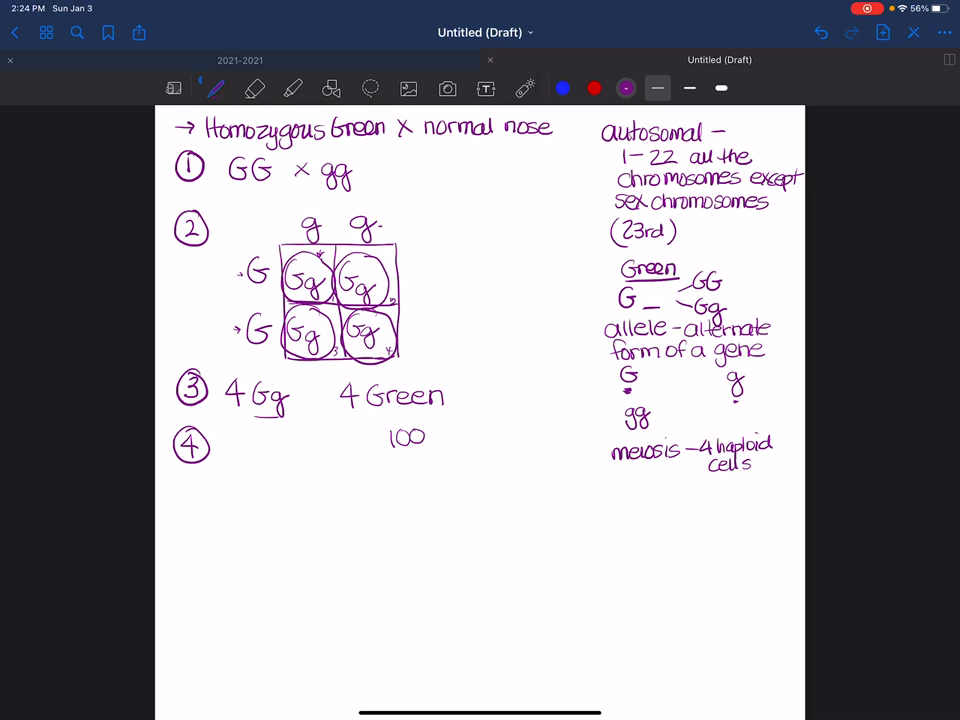
text(%)
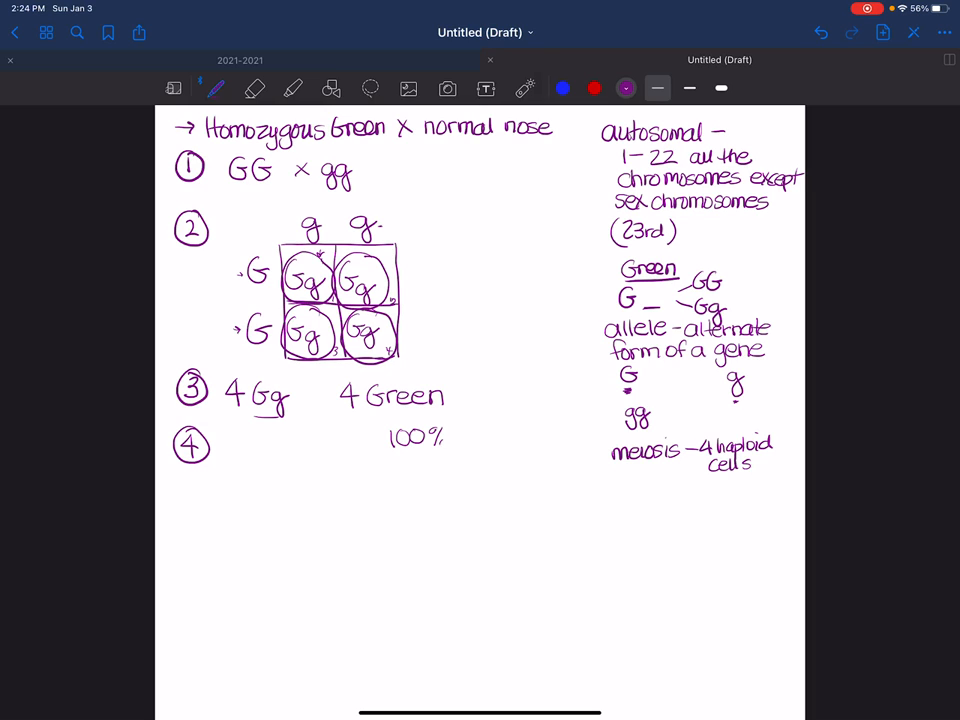